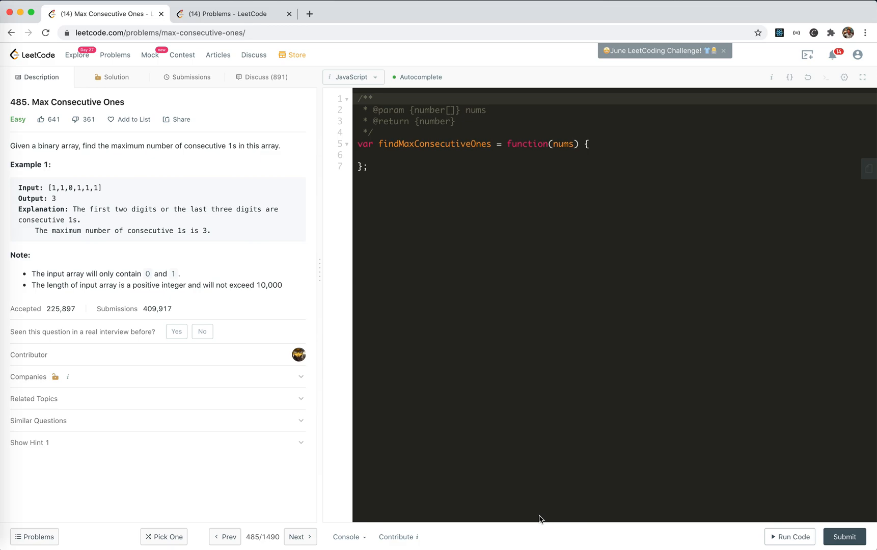
{"action": "mouse_move", "coordinate": [240, 309]}
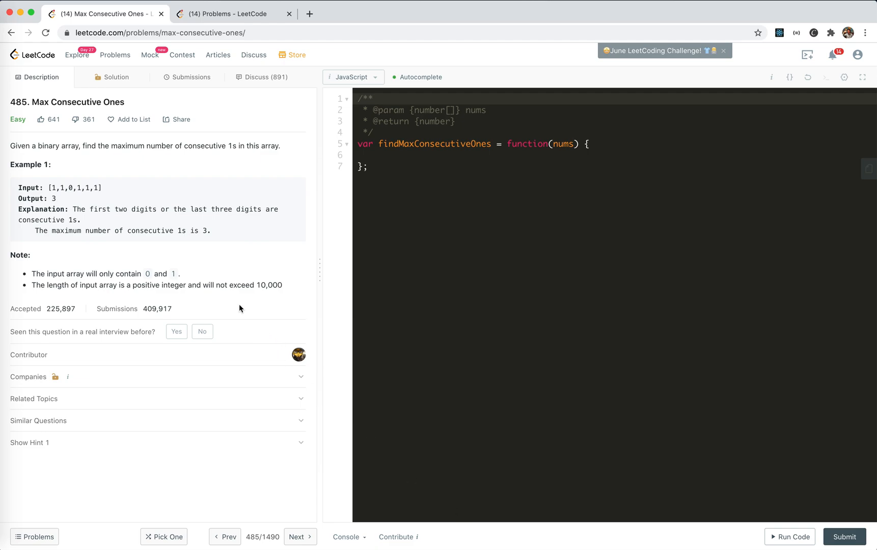
{"action": "mouse_move", "coordinate": [132, 202]}
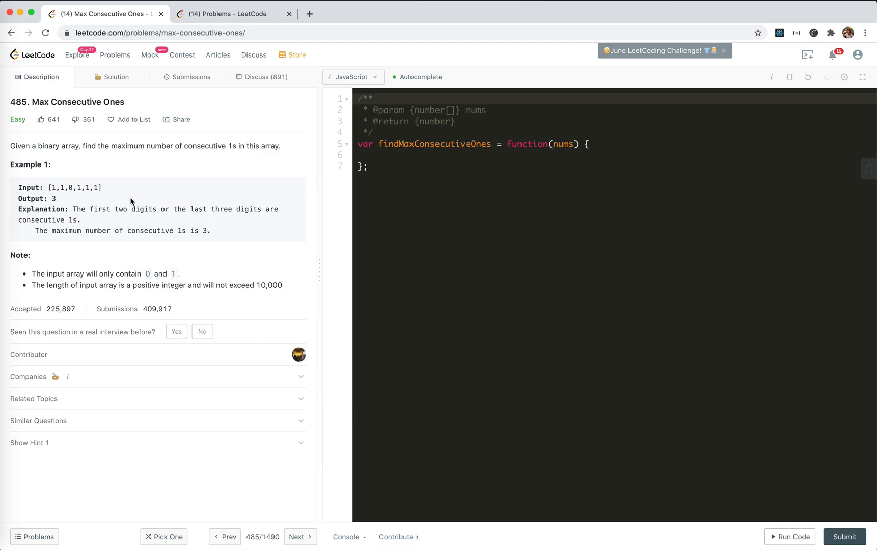
{"action": "mouse_move", "coordinate": [127, 196]}
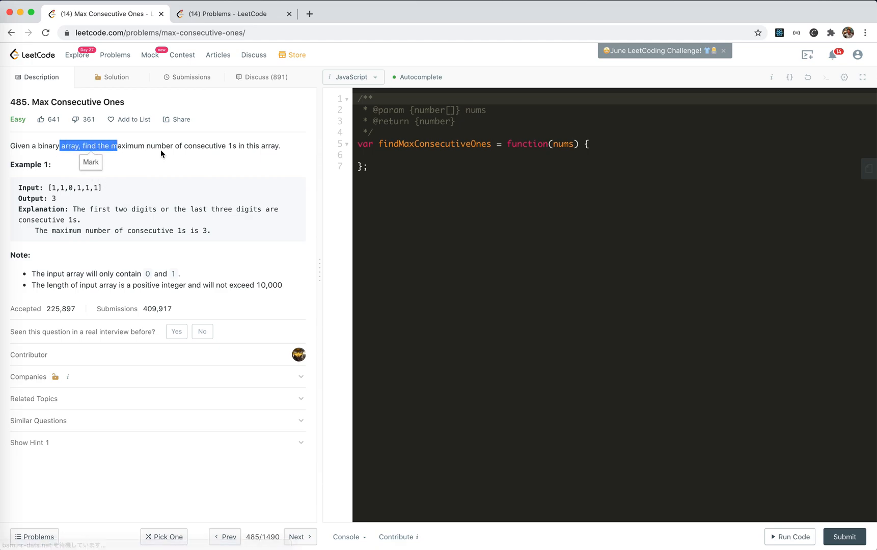
{"action": "mouse_move", "coordinate": [185, 195]}
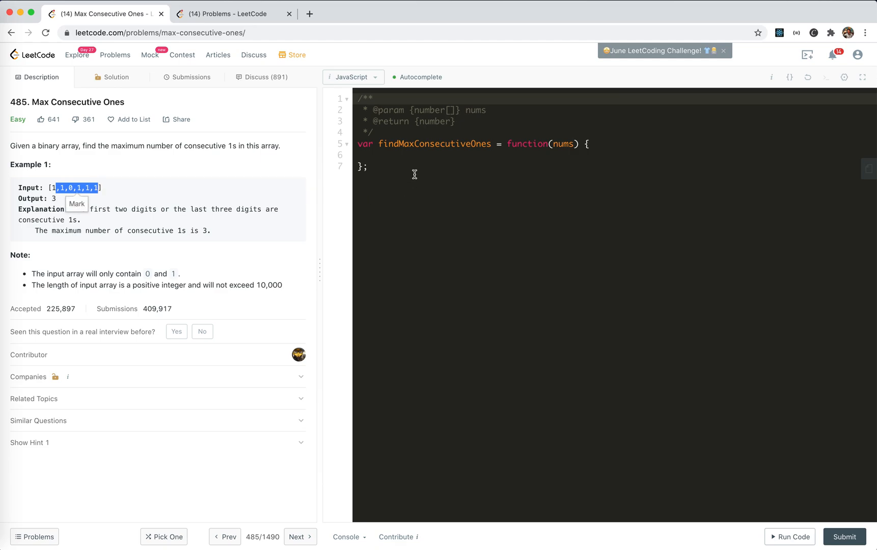
Add comment lines '// 1,1,0,1,1,1' and '// 1 1 0 1 1 1' inside findMaxConsecutiveOnes.
{"action": "type", "text": "//"}
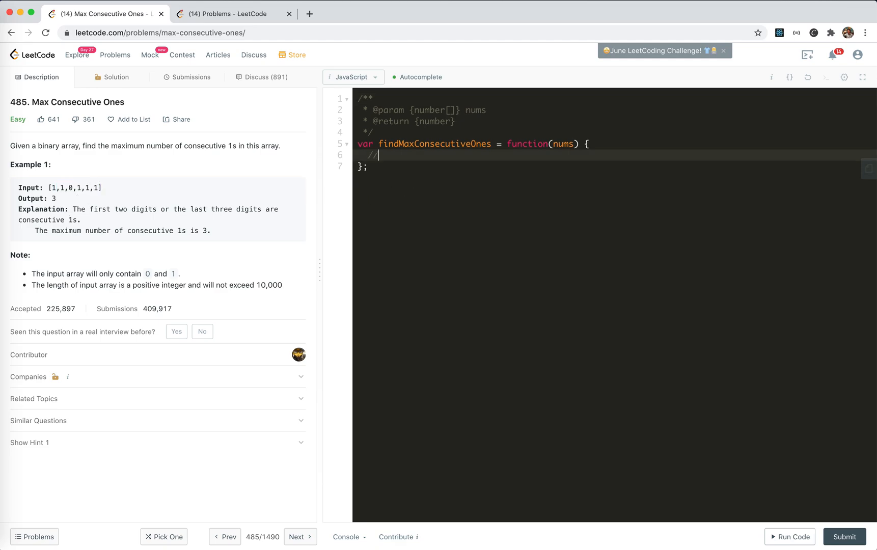
{"action": "type", "text": ",1,0,1,1,1"}
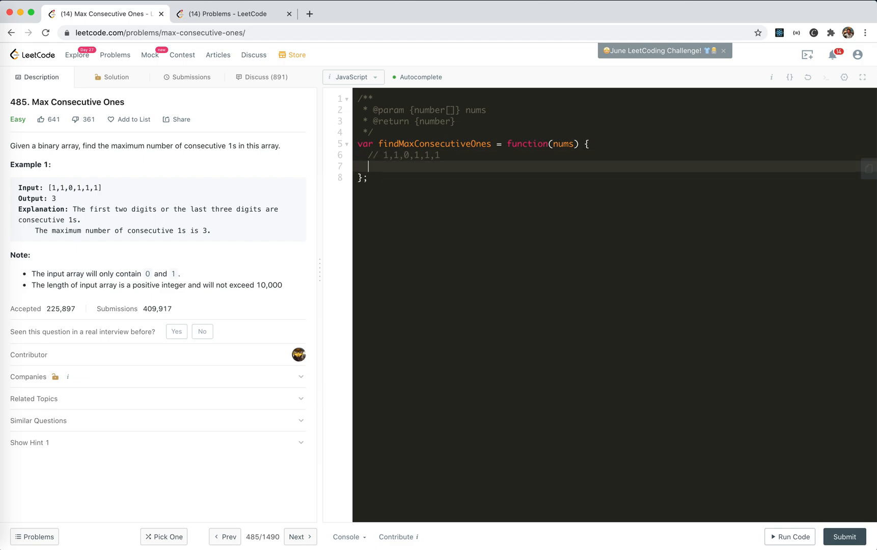
{"action": "type", "text": "//"}
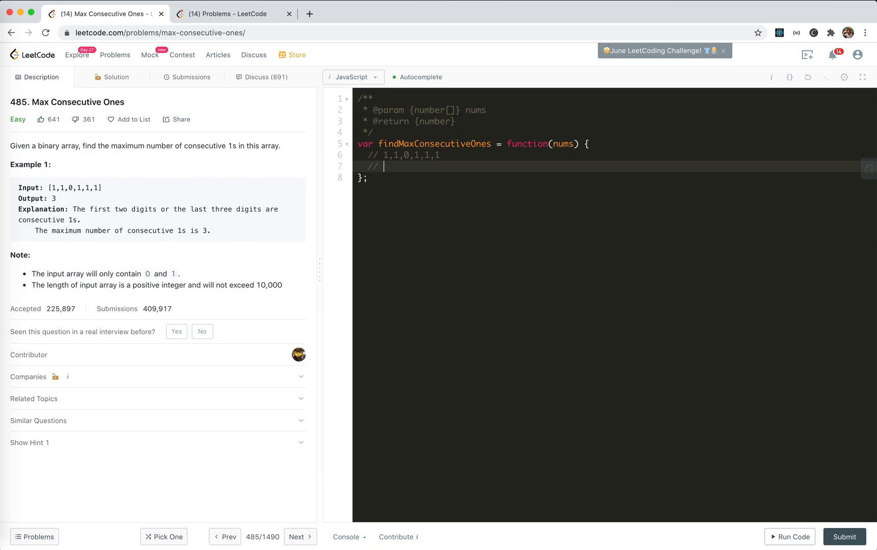
{"action": "type", "text": "1 1"}
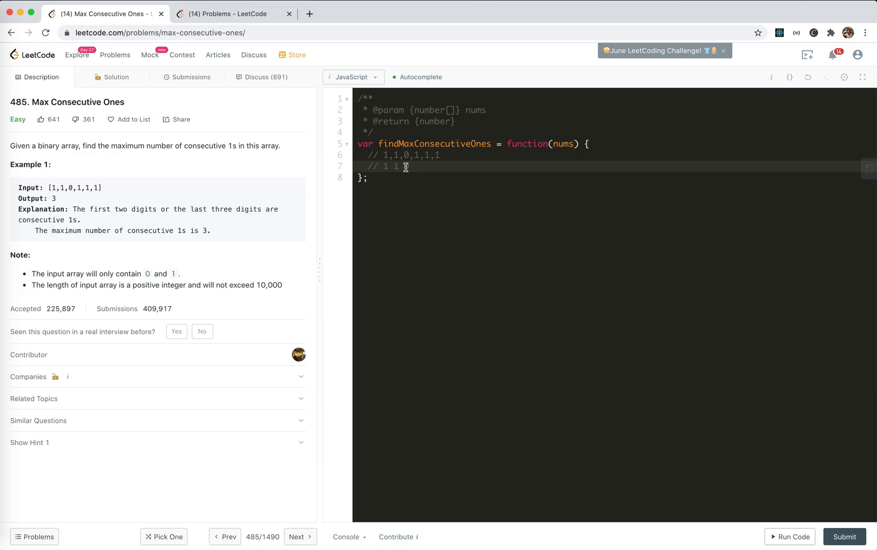
{"action": "type", "text": "0"}
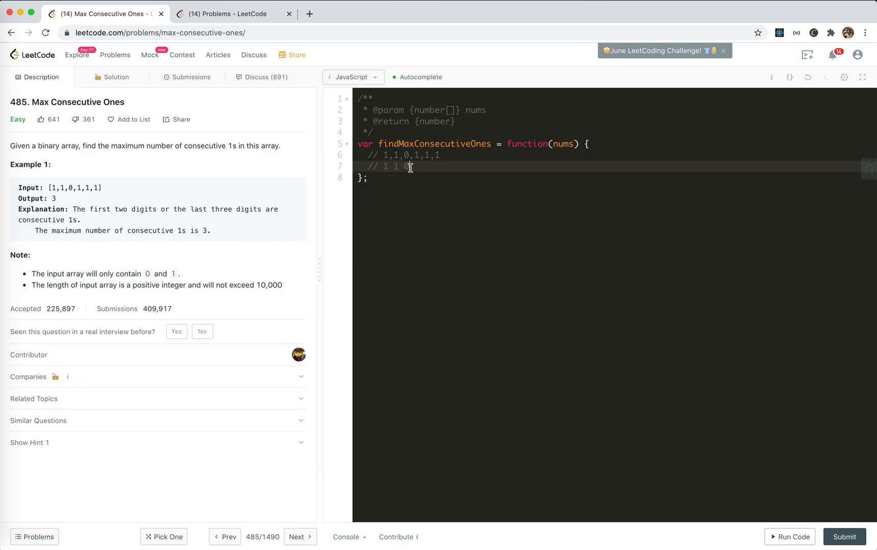
{"action": "type", "text": "1"}
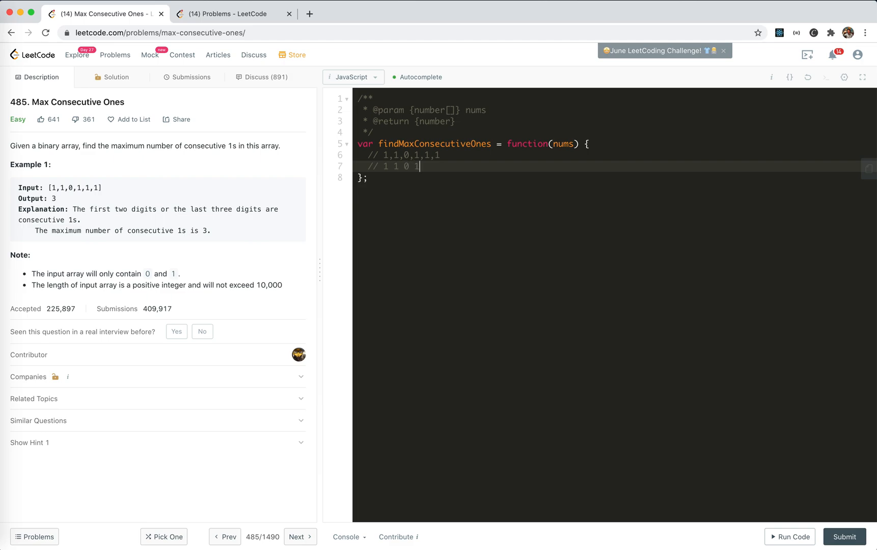
{"action": "type", "text": "1"}
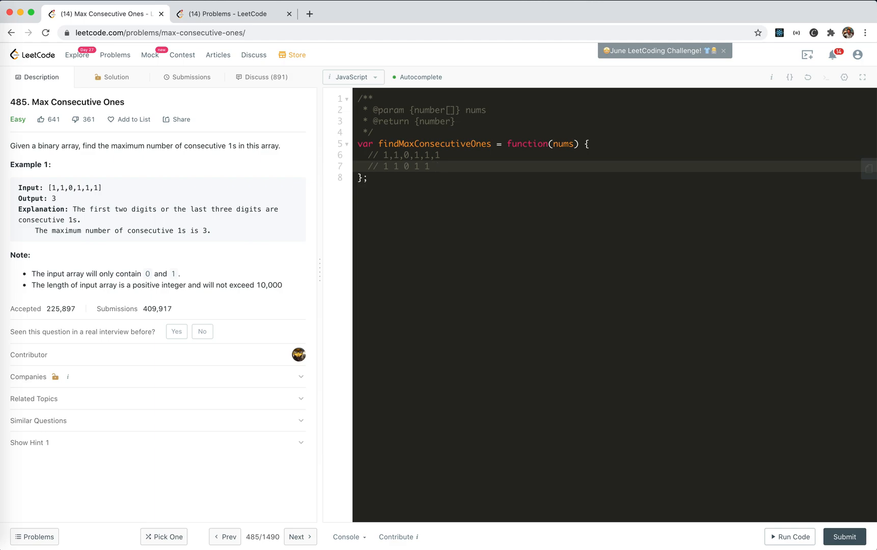
{"action": "type", "text": "1"}
{"action": "type", "text": "//"}
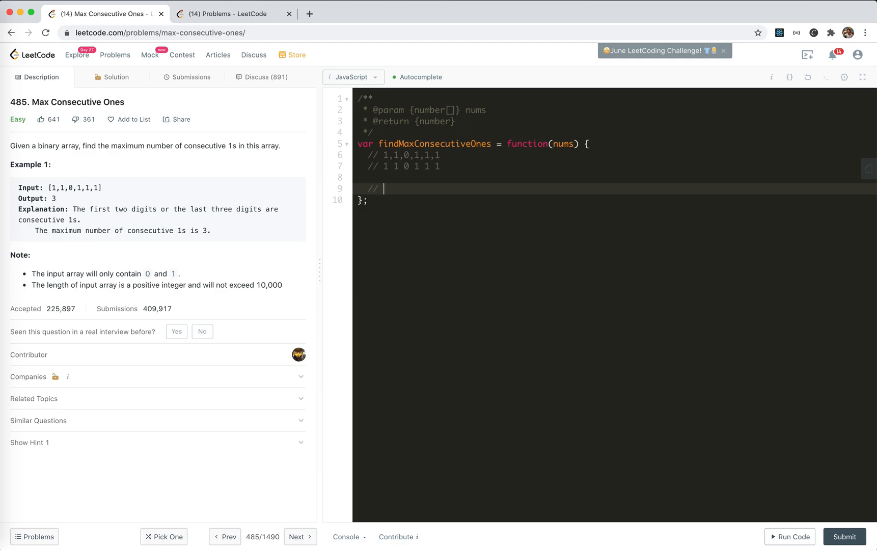
Write the comment 'keep track of the non-1 right before the start of several 1s'.
{"action": "type", "text": "keep track"}
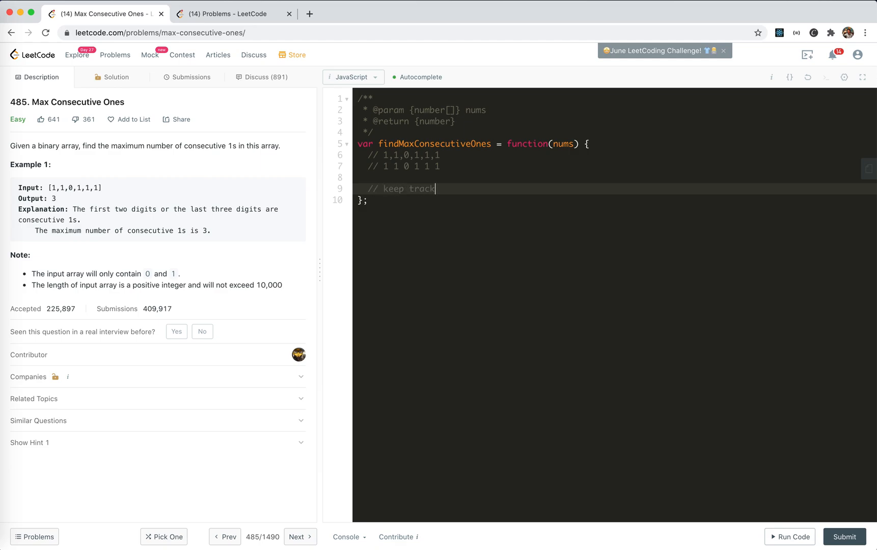
{"action": "type", "text": "fo"}
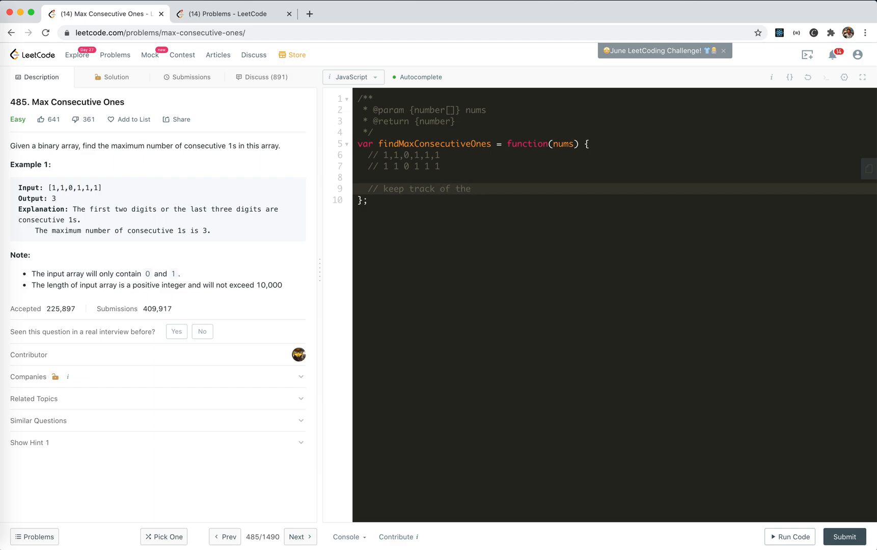
{"action": "type", "text": "non-1"}
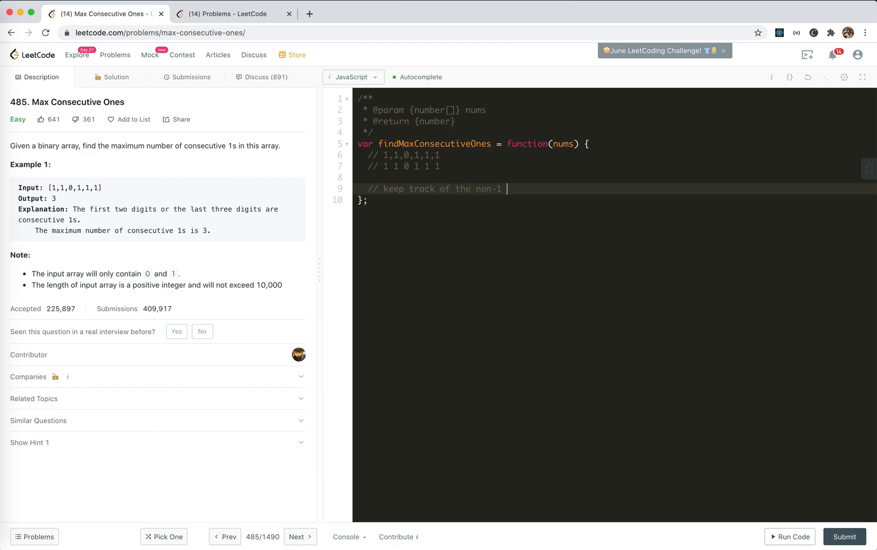
{"action": "type", "text": "right before"}
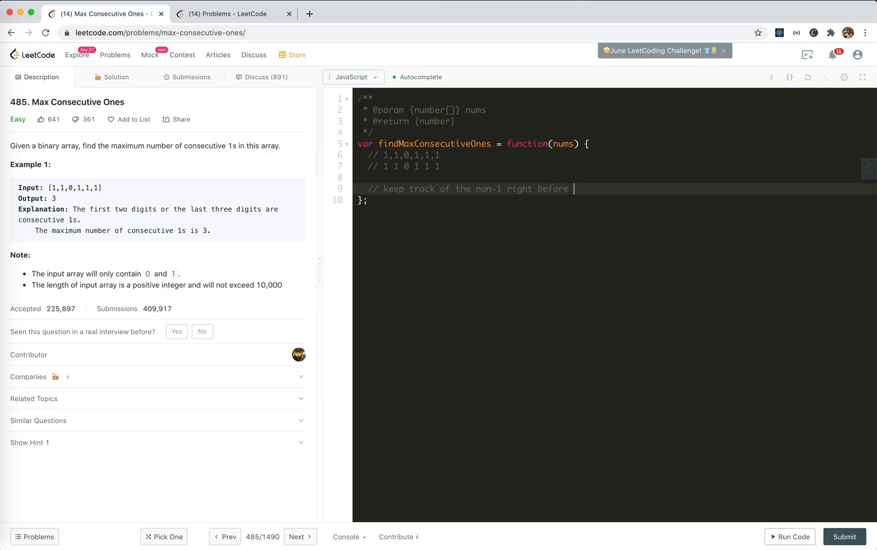
{"action": "type", "text": "the start of 1"}
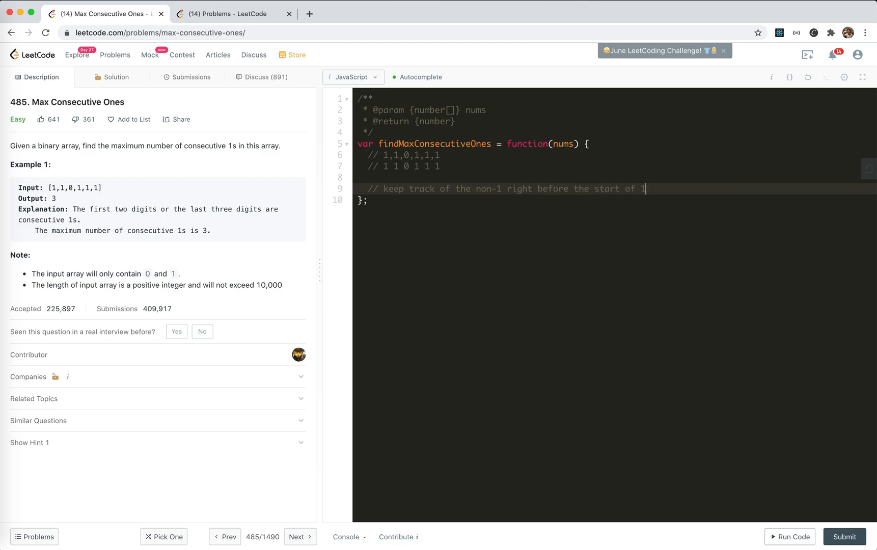
{"action": "type", "text": "seven"}
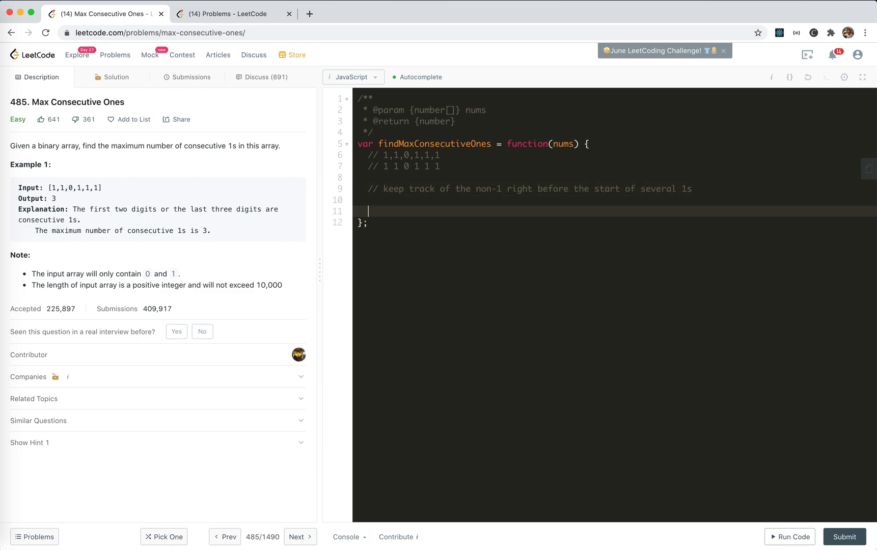
Declare 'let prev = -1' and begin the 'for (let i = 0; i < ' loop header below it.
{"action": "type", "text": "cons"}
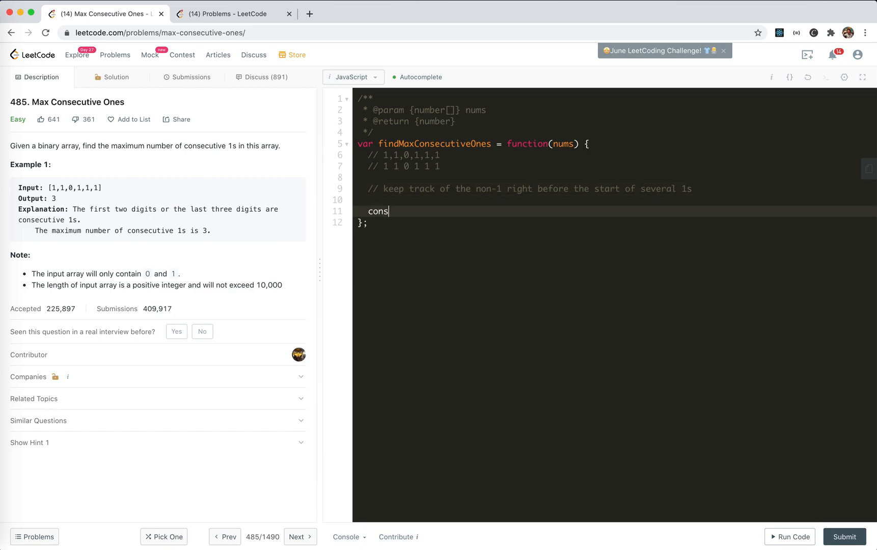
{"action": "type", "text": "let pre"}
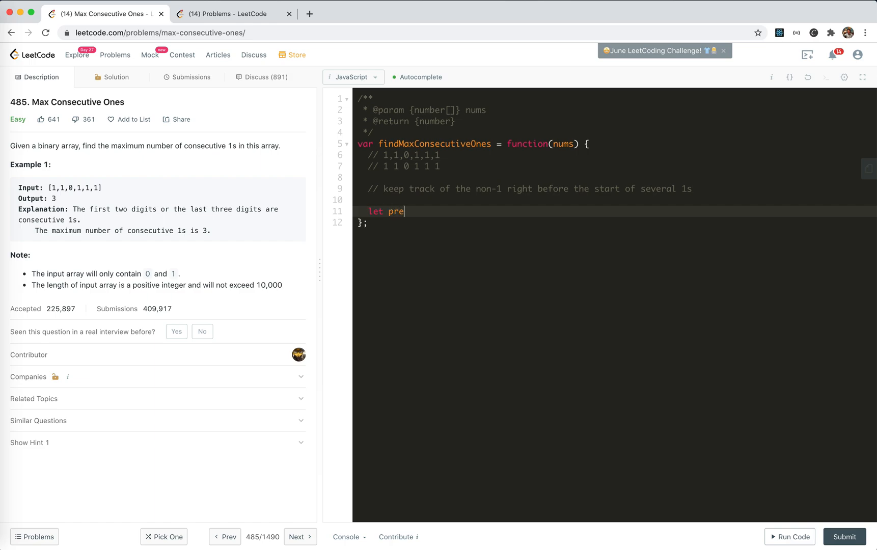
{"action": "type", "text": "v = -"}
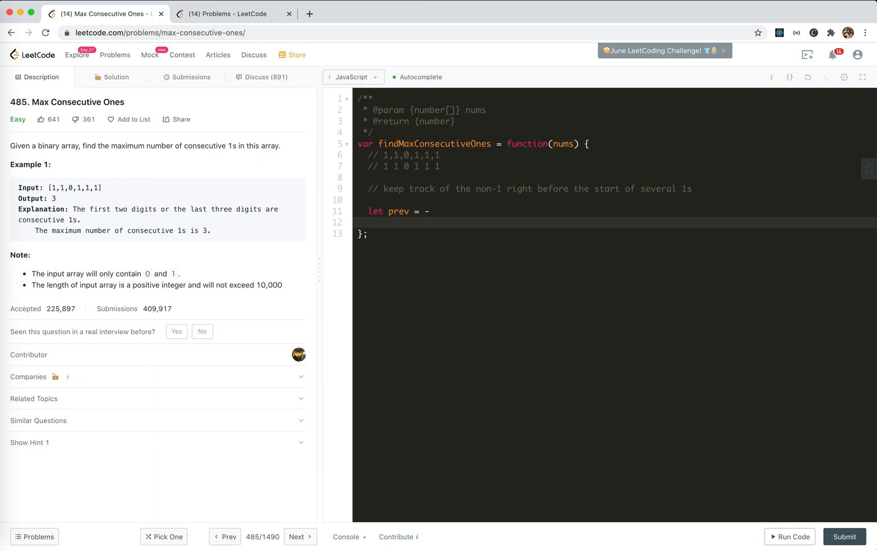
{"action": "type", "text": "1"}
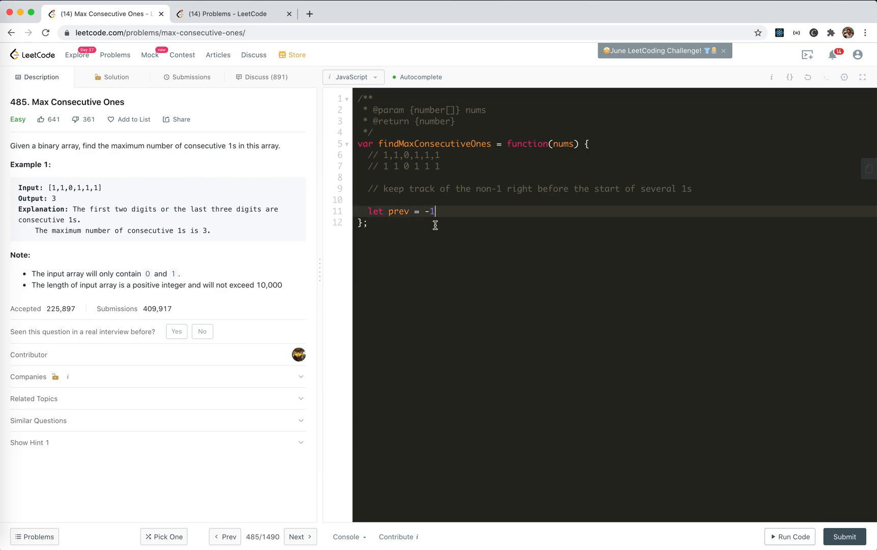
{"action": "left_click", "coordinate": [383, 167]}
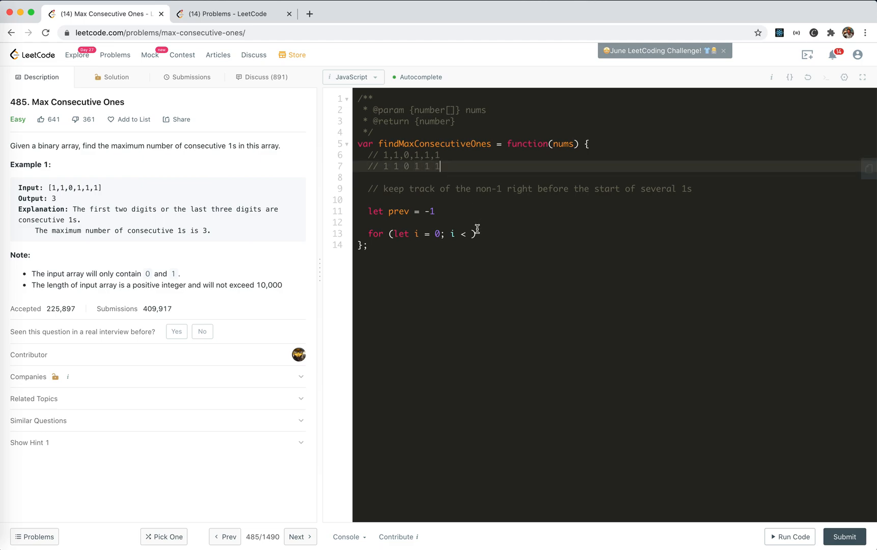
Bound the loop by nums.length + 1 and open an 'if (nums[i] === 1)' block.
{"action": "type", "text": "n"}
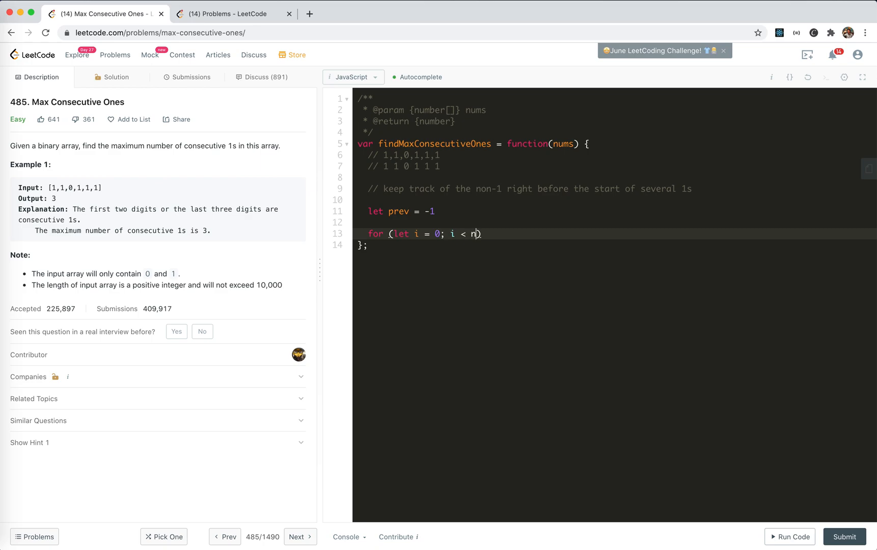
{"action": "type", "text": "ums.l"}
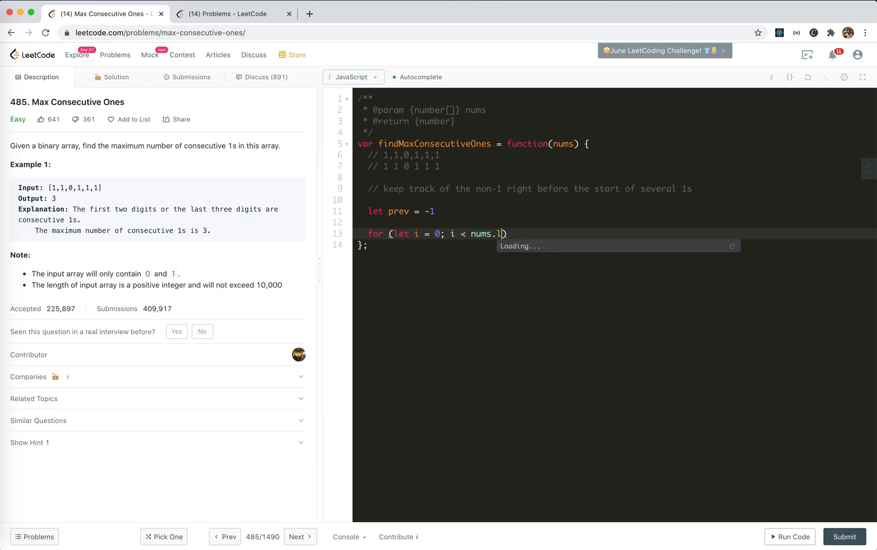
{"action": "type", "text": "ength + 1; i++"}
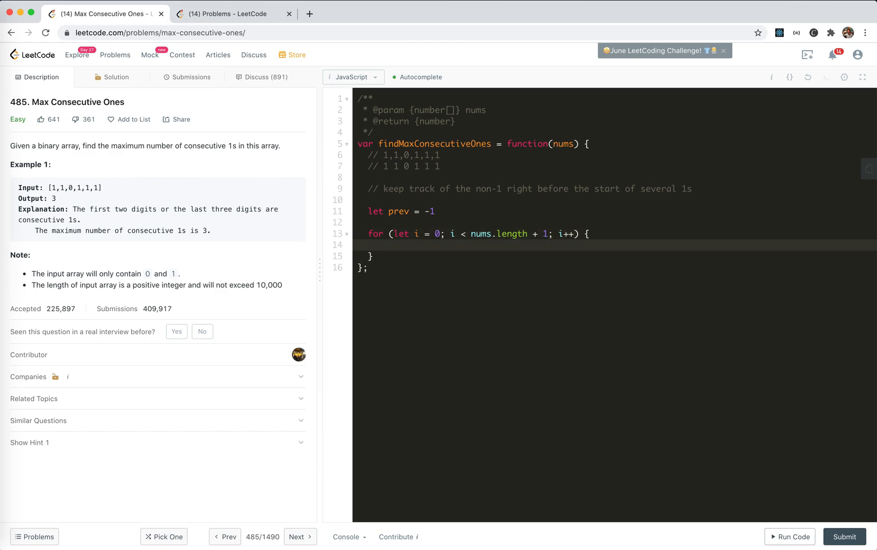
{"action": "type", "text": "if ()"}
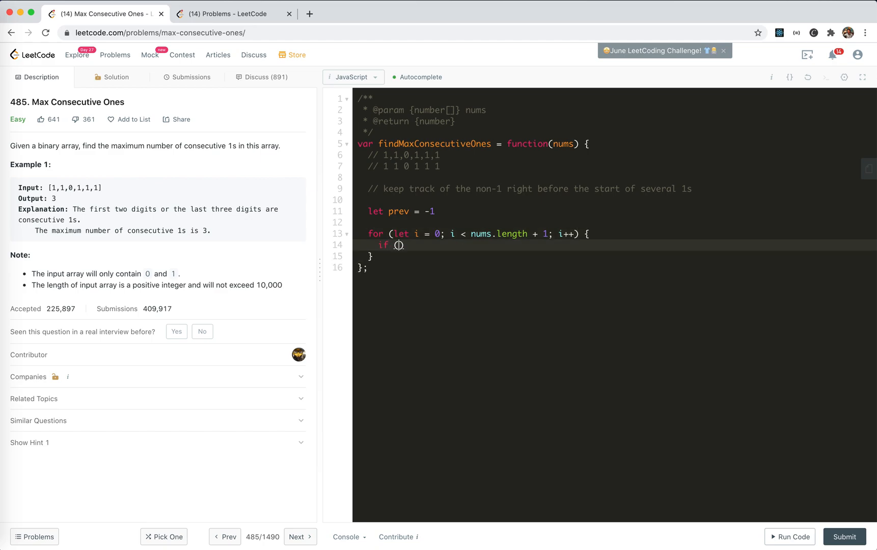
{"action": "type", "text": "nums[i] ==="}
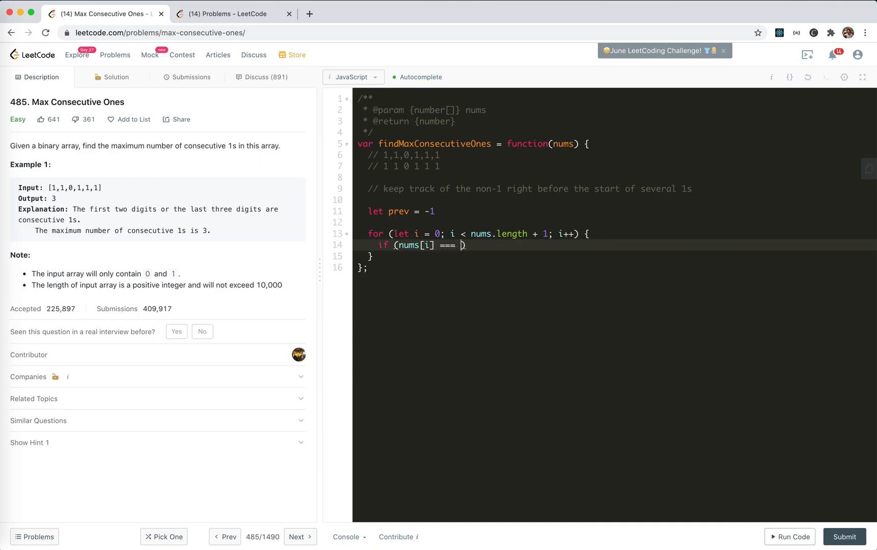
{"action": "type", "text": "1) {"}
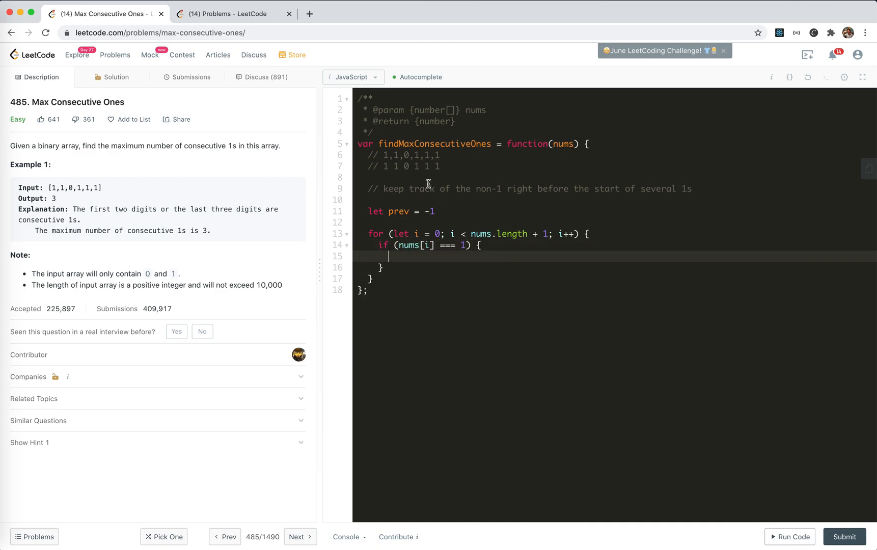
{"action": "mouse_move", "coordinate": [424, 260]}
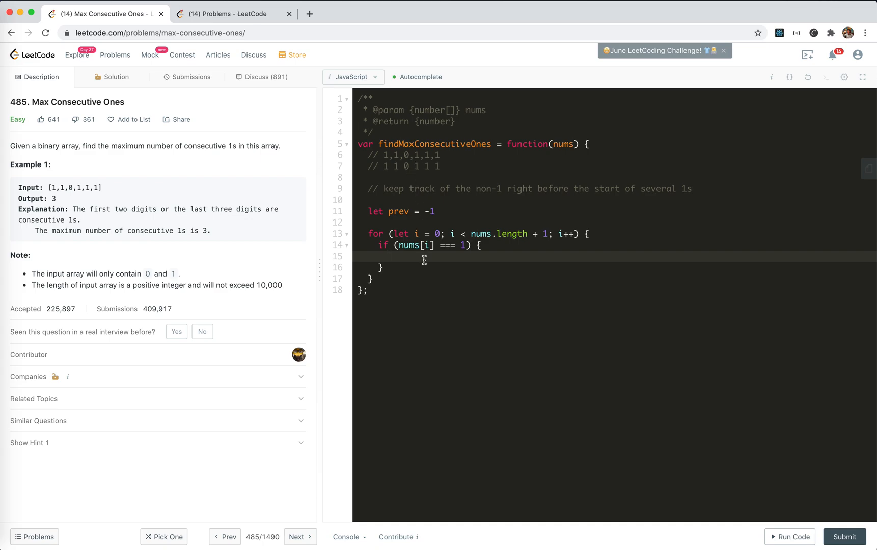
Drop the continue/else attempt and change the condition to 'nums[i] !== 1'.
{"action": "type", "text": "continue"}
{"action": "left_click", "coordinate": [617, 267]}
{"action": "type", "text": " else {"}
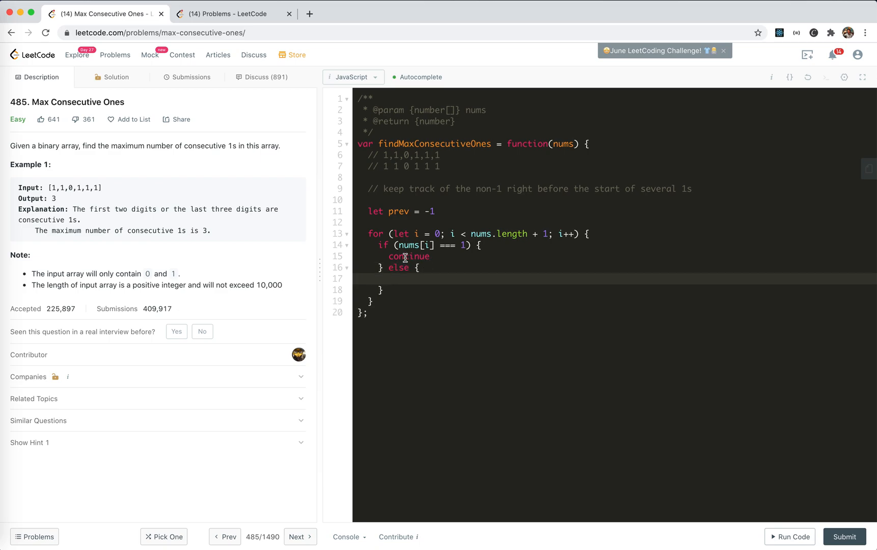
{"action": "key", "text": "Backspace"}
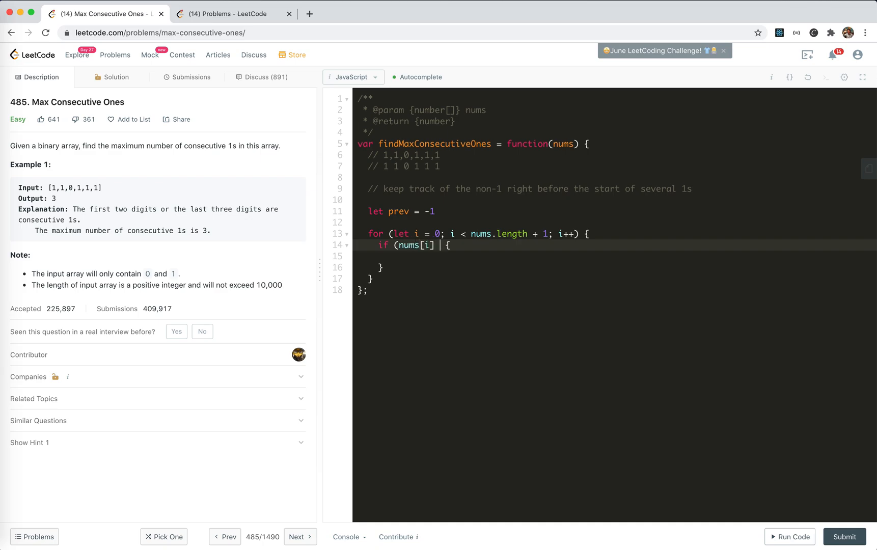
{"action": "type", "text": "== 1)"}
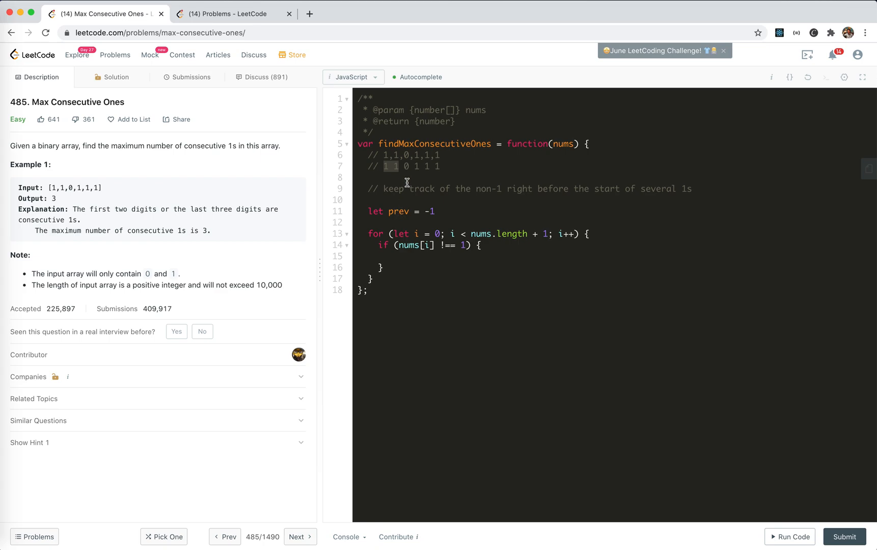
Declare 'let result = 0' below the prev declaration.
{"action": "double_click", "coordinate": [399, 211]}
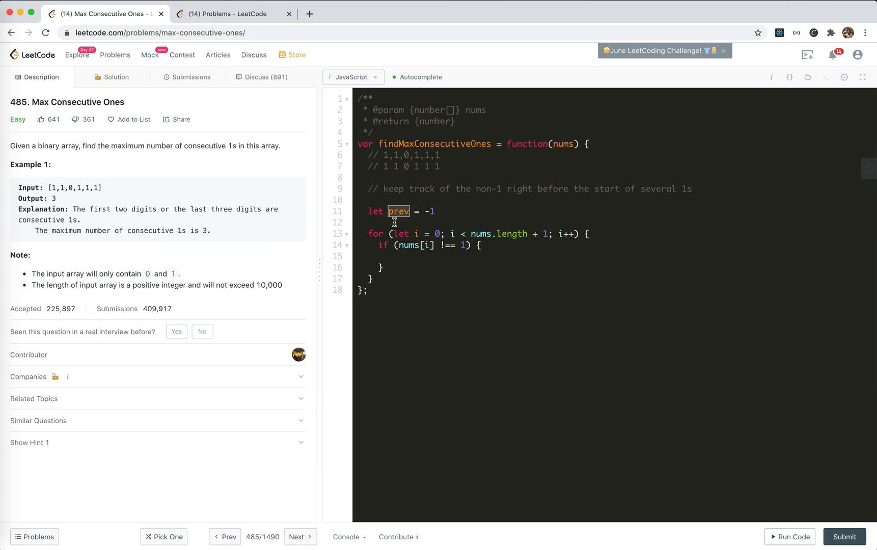
{"action": "type", "text": "let resu"}
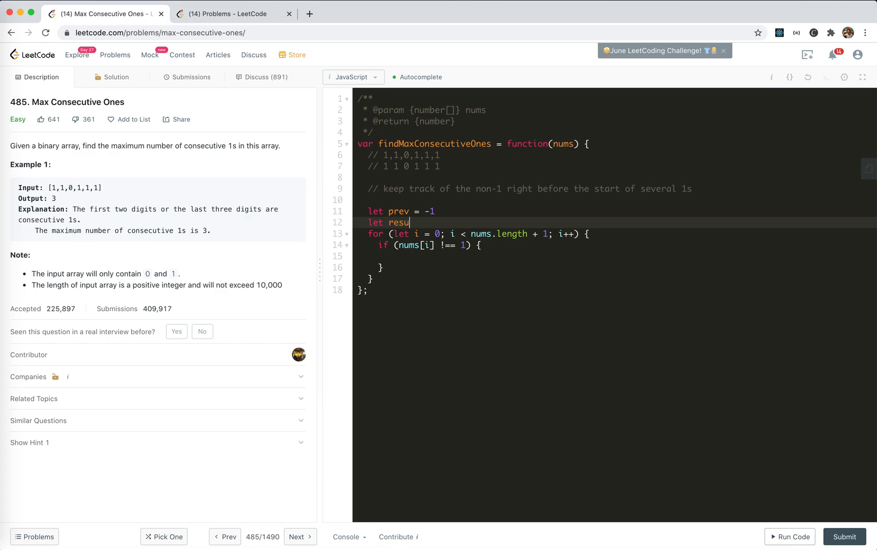
{"action": "type", "text": "lt ="}
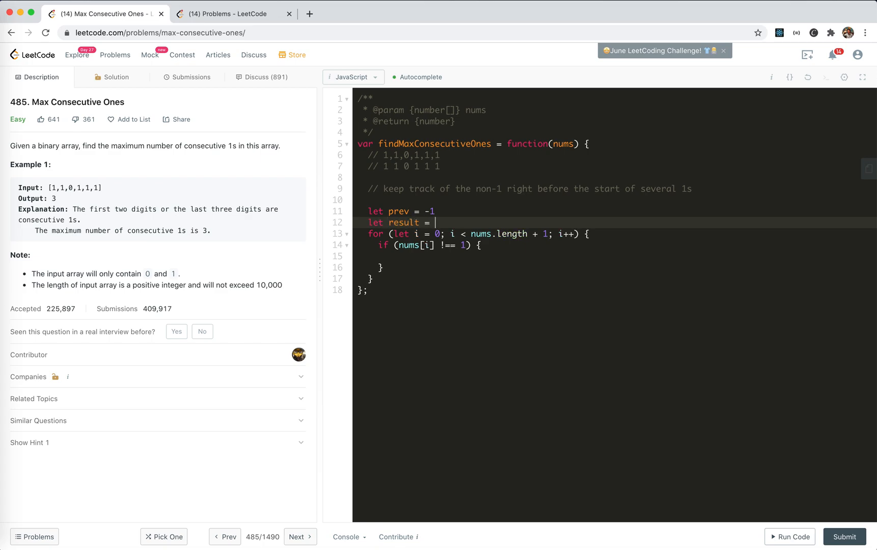
{"action": "type", "text": "-Infi"}
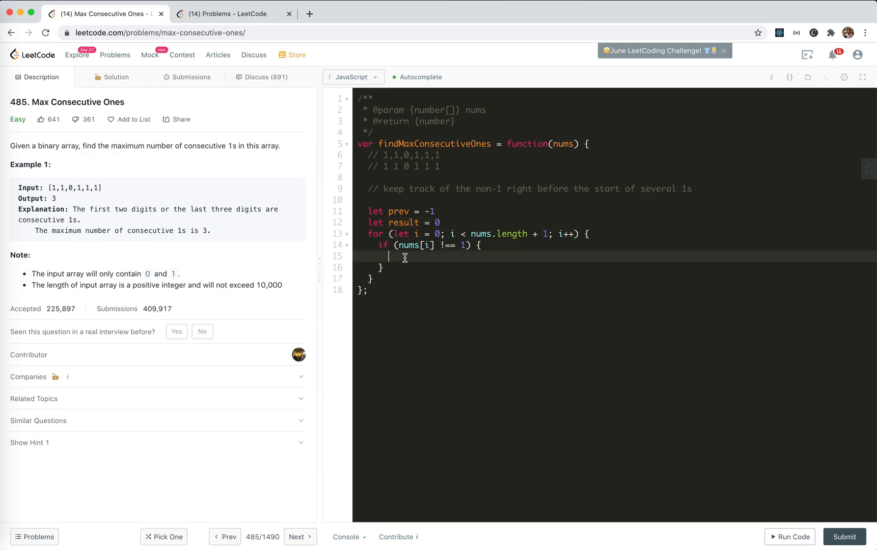
Inside the if block write 'result = Math.max(result, i - prev -', checking against the example comment.
{"action": "type", "text": "result = Math."}
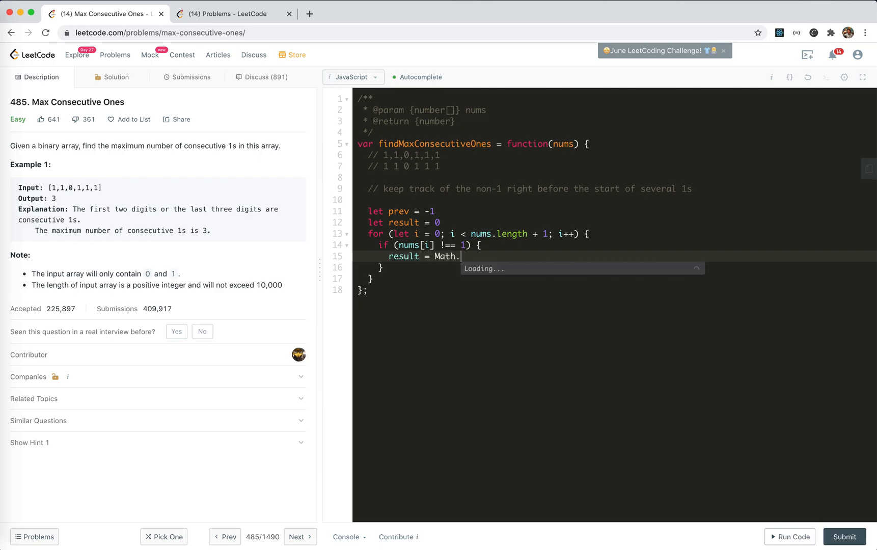
{"action": "type", "text": "max(result,"}
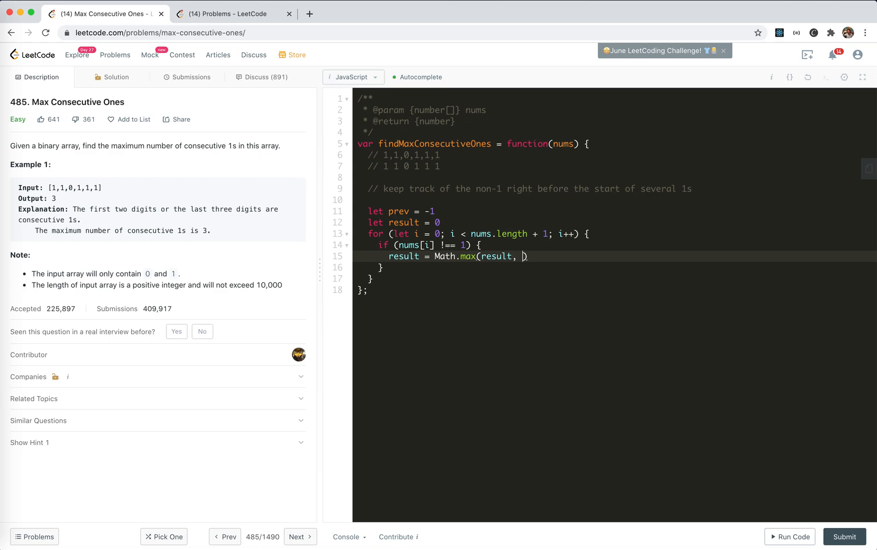
{"action": "type", "text": "i -"}
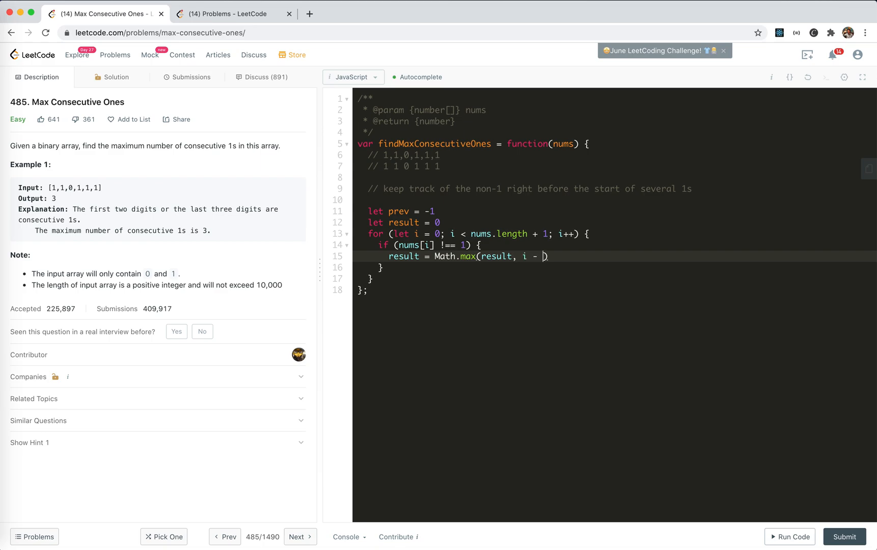
{"action": "type", "text": "prev"}
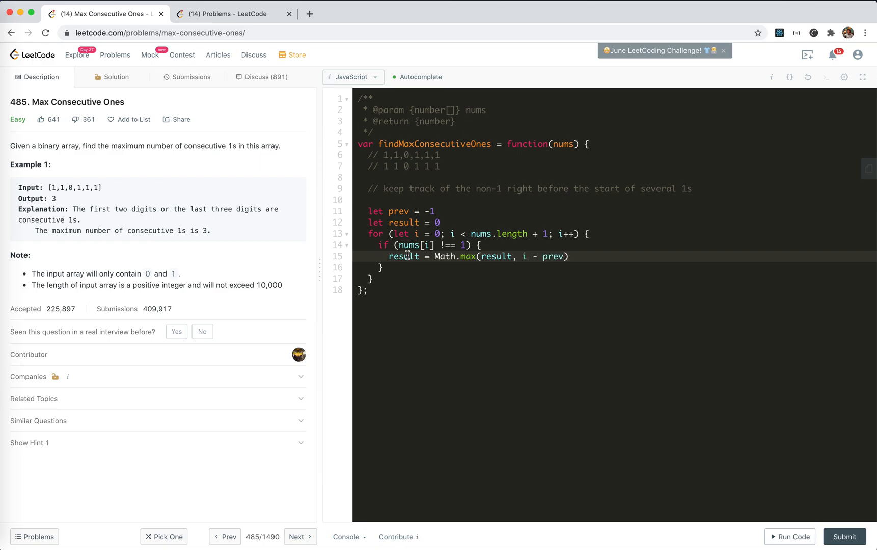
{"action": "left_click", "coordinate": [369, 177]}
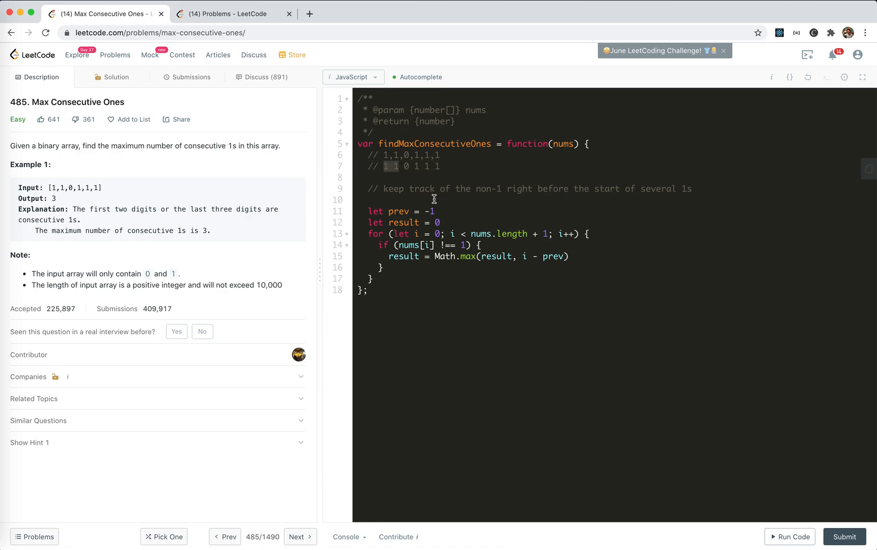
{"action": "left_click", "coordinate": [389, 166]}
{"action": "type", "text": " -"}
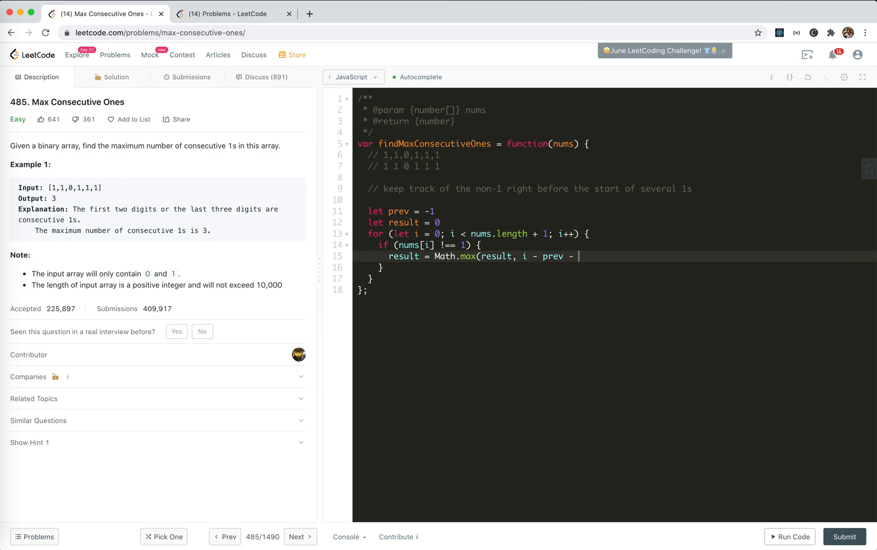
Finish Math.max with 'i - prev - 1)', set 'prev = i', and return result after the loop.
{"action": "type", "text": "1)"}
{"action": "type", "text": "prev ="}
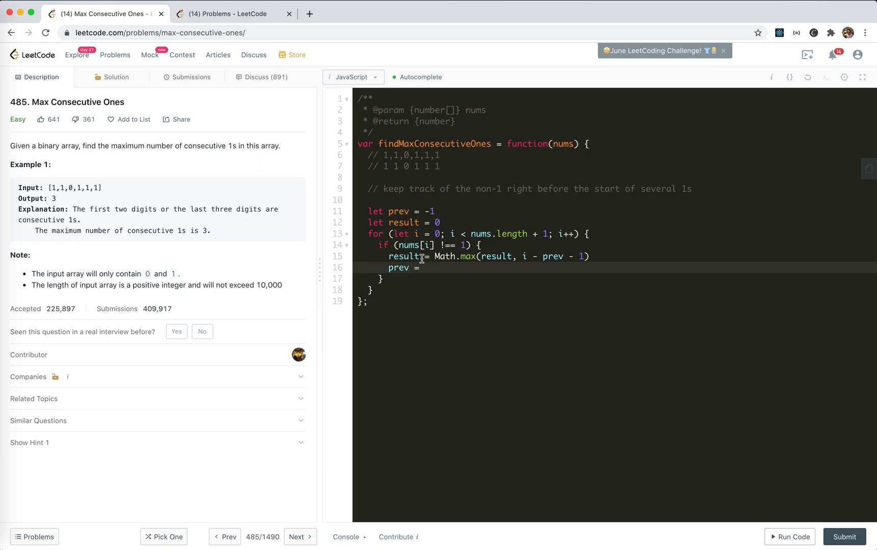
{"action": "mouse_move", "coordinate": [431, 268]}
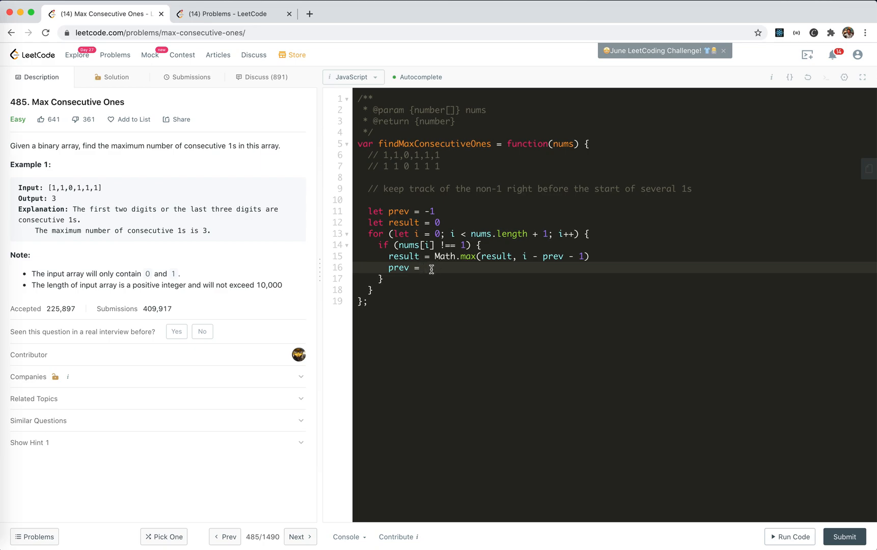
{"action": "left_click", "coordinate": [425, 268]}
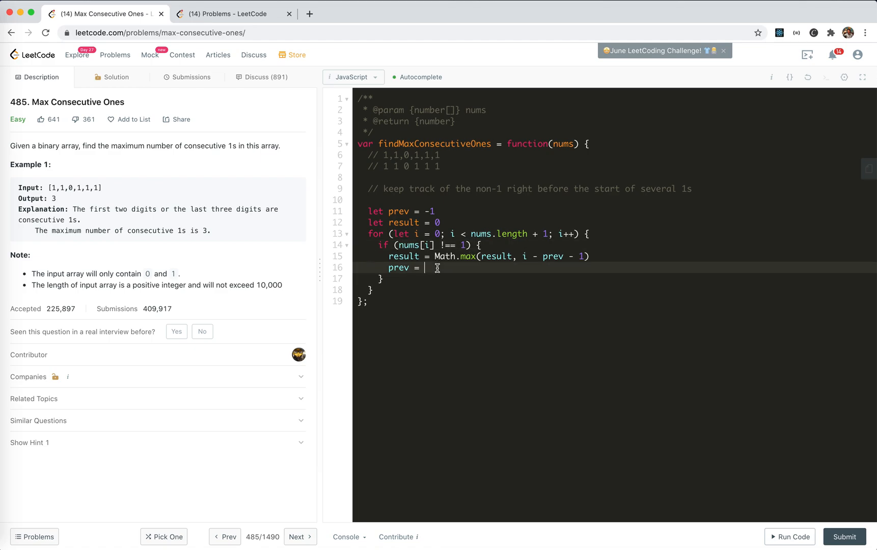
{"action": "type", "text": "i"}
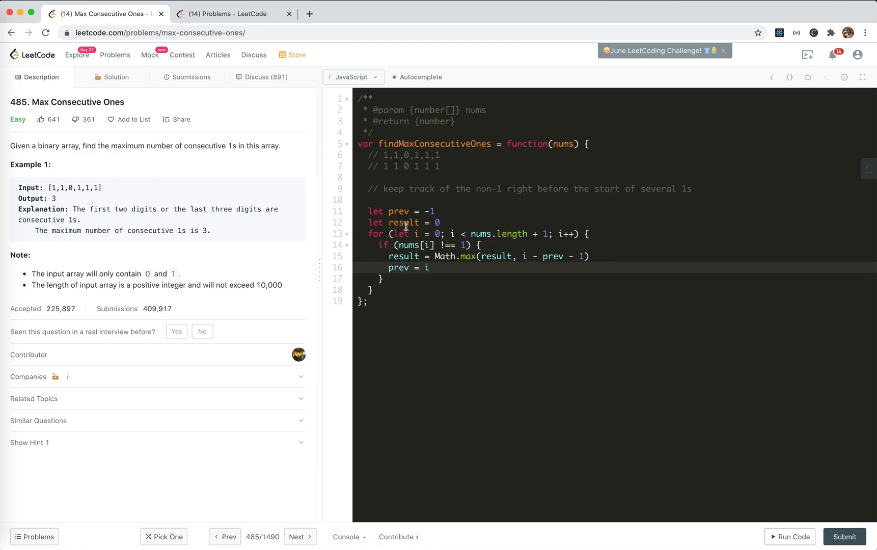
{"action": "type", "text": "return"}
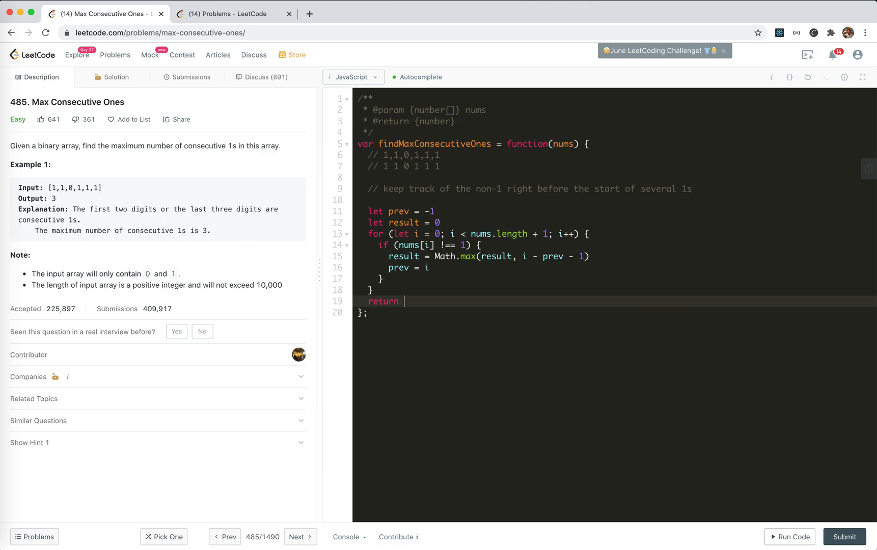
{"action": "type", "text": "result"}
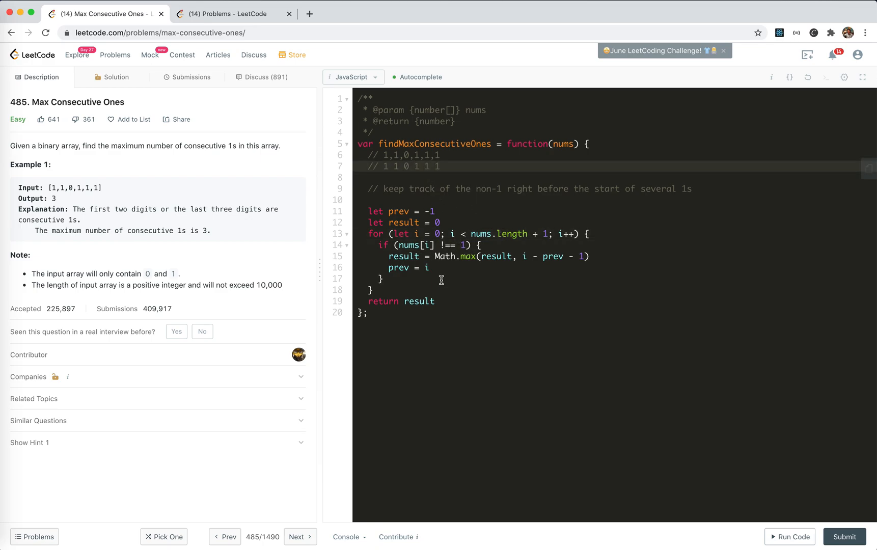
Submit the solution, see it accepted, and resubmit twice more for additional accepted runs.
{"action": "left_click", "coordinate": [790, 536]}
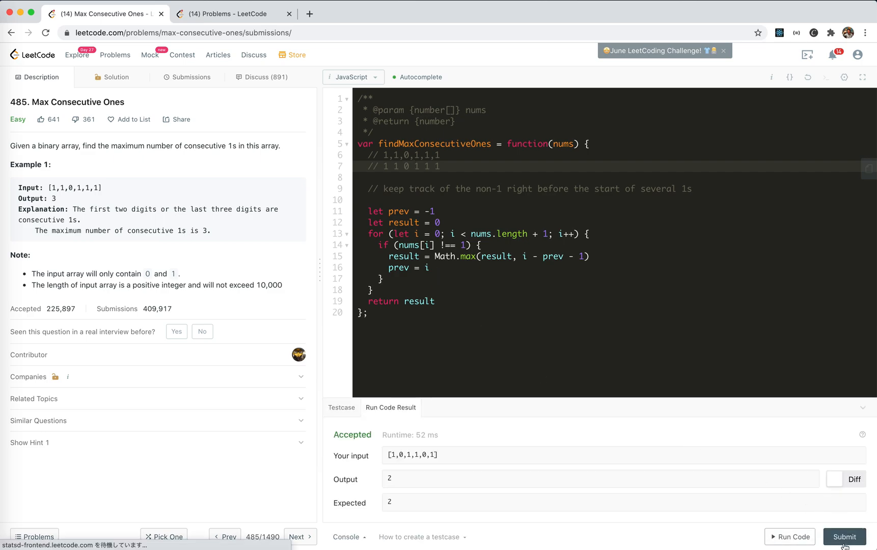
{"action": "left_click", "coordinate": [843, 537]}
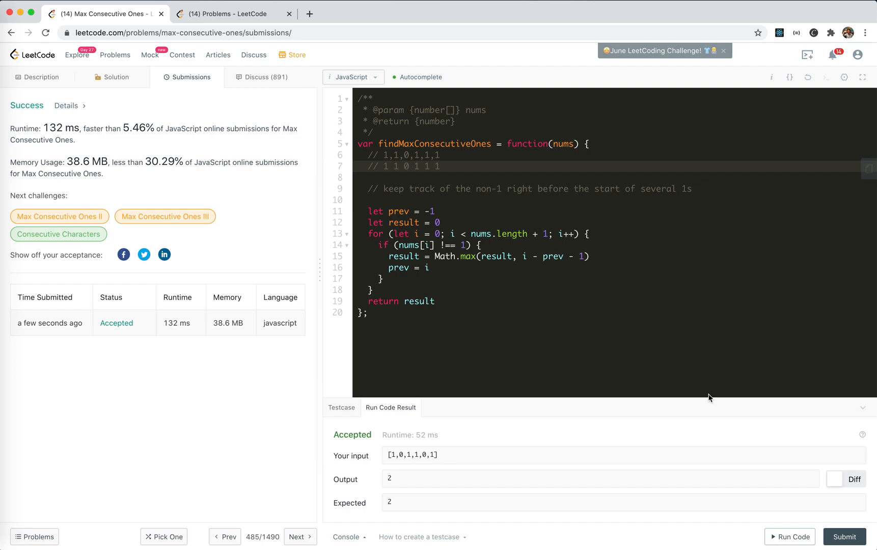
{"action": "mouse_move", "coordinate": [845, 541]}
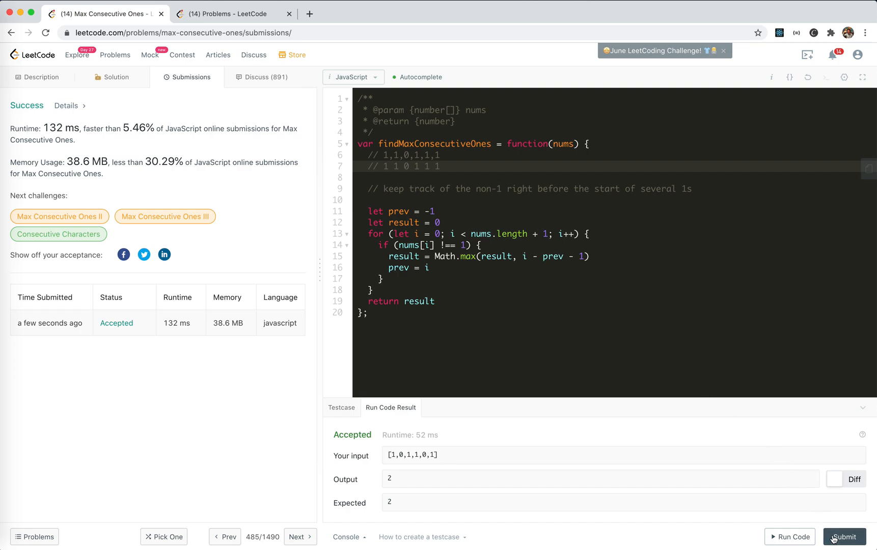
{"action": "left_click", "coordinate": [845, 537]}
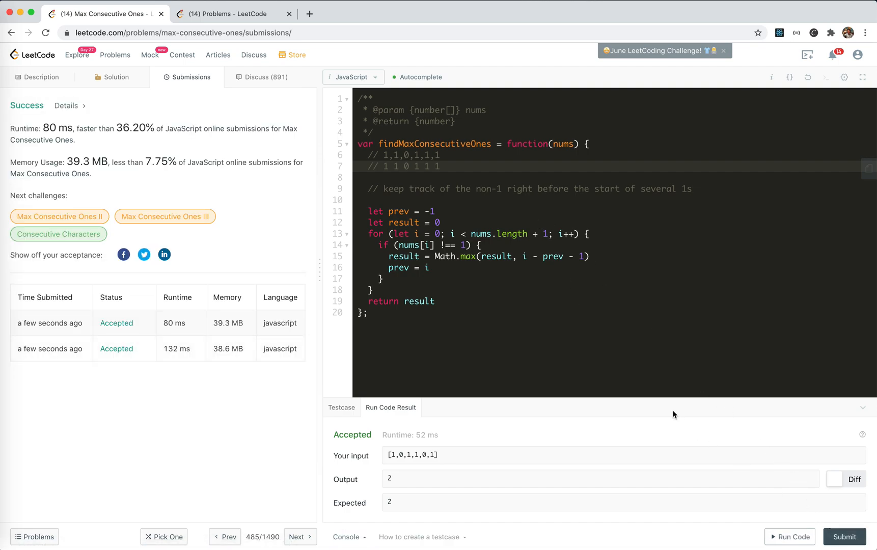
{"action": "mouse_move", "coordinate": [845, 536]}
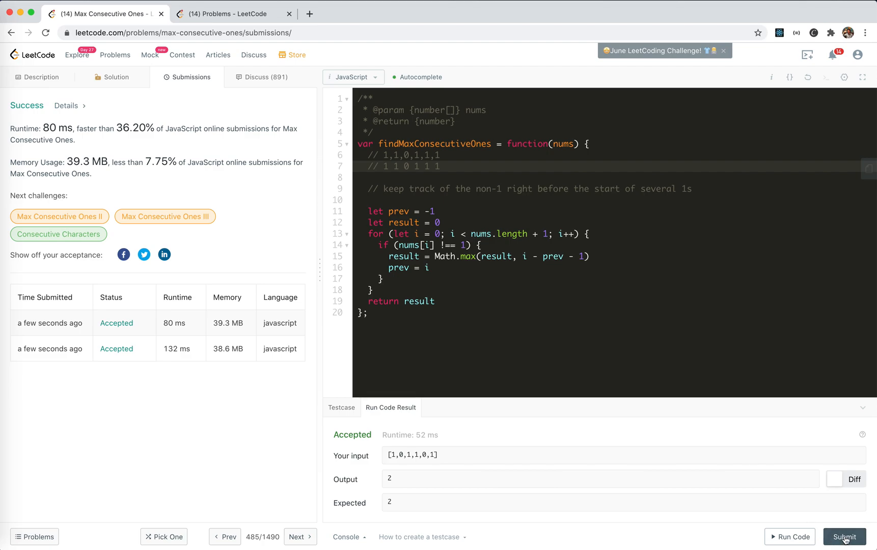
{"action": "left_click", "coordinate": [845, 537]}
{"action": "type", "text": "// time"}
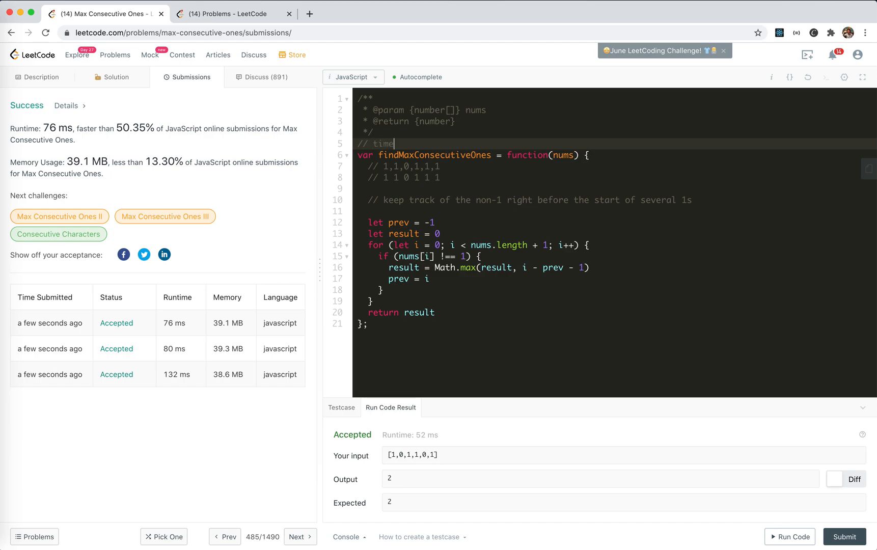
Extend the complexity comment above the function to '// time: O()'.
{"action": "type", "text": ": O()"}
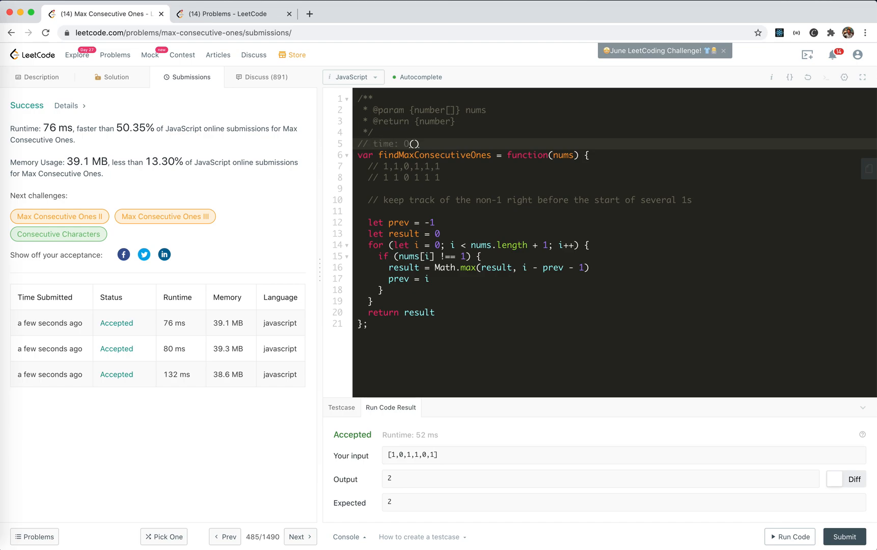